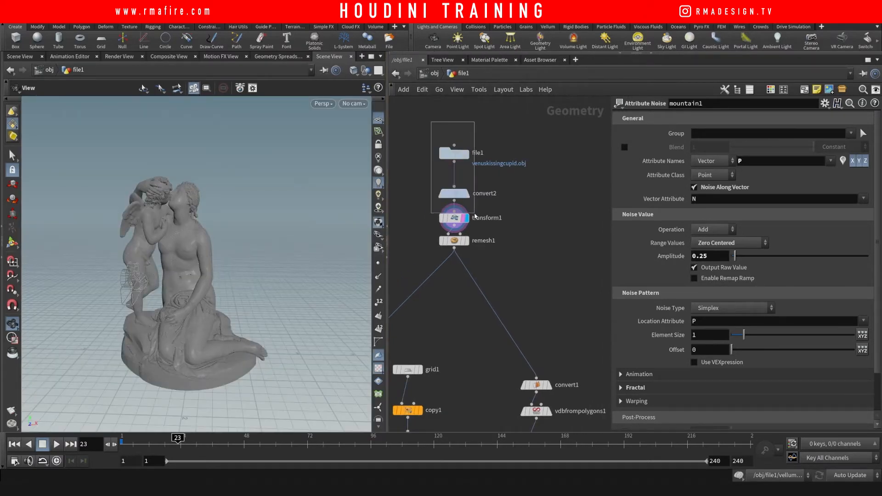
Inspect transform1's statue placement and remesh1's remeshing resolution settings.
left_click(452, 218)
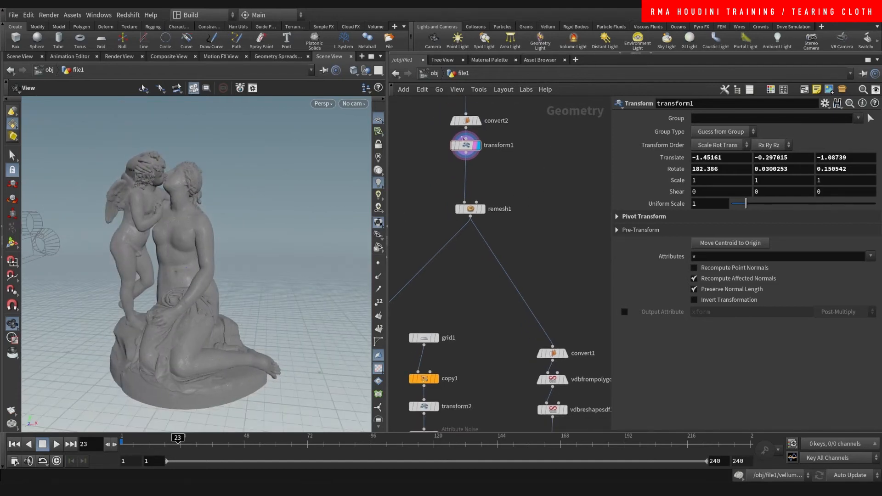
left_click(469, 209)
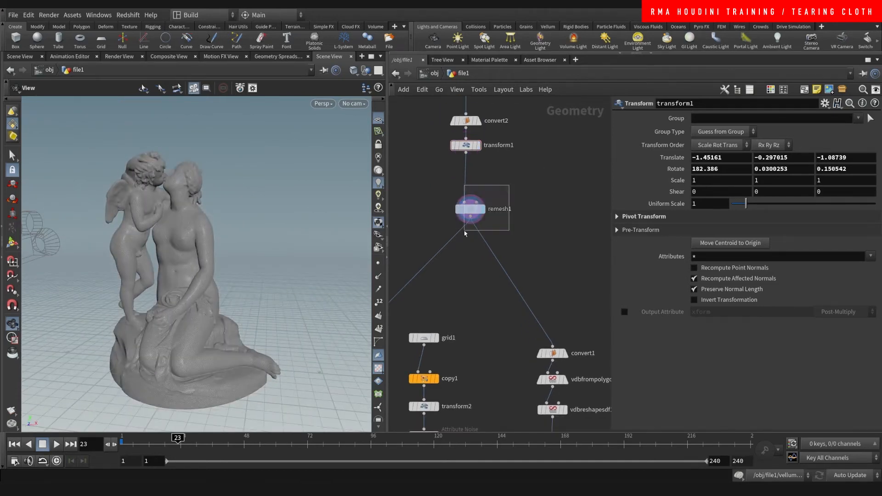
left_click(470, 208)
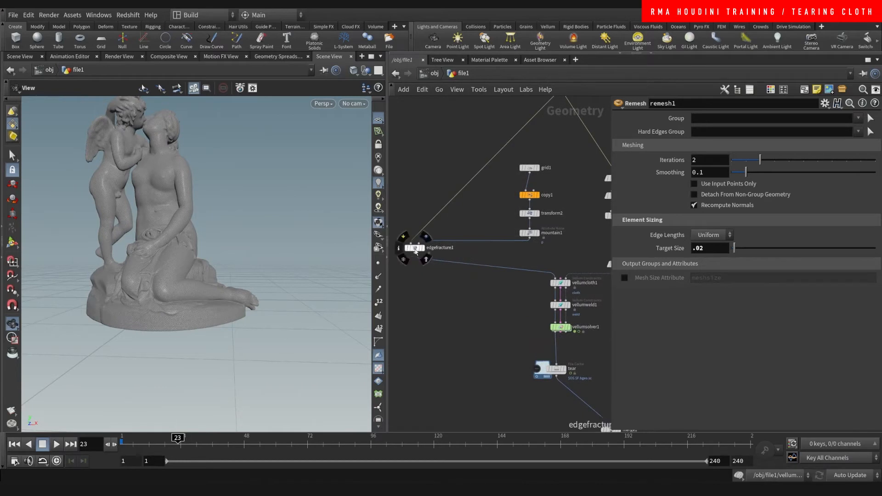
Display edgefracture1's fractured statue and discard the Snipping Tool notes without saving.
left_click(429, 248)
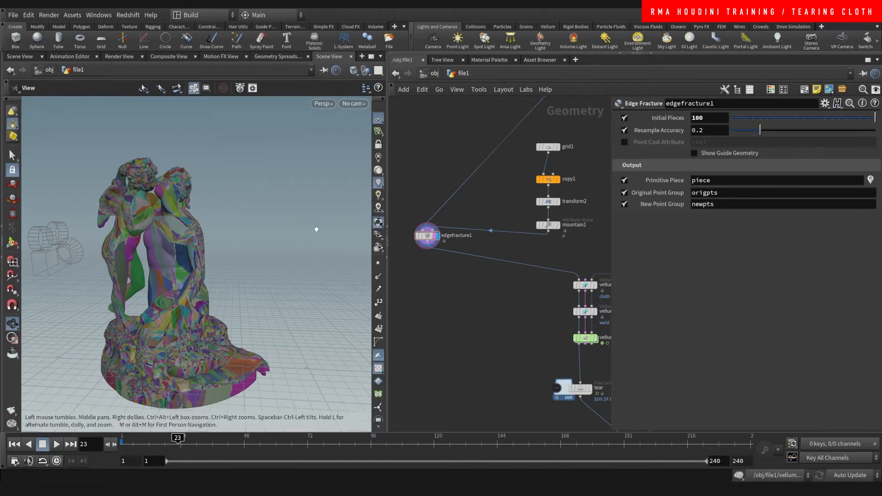
mouse_move(158, 155)
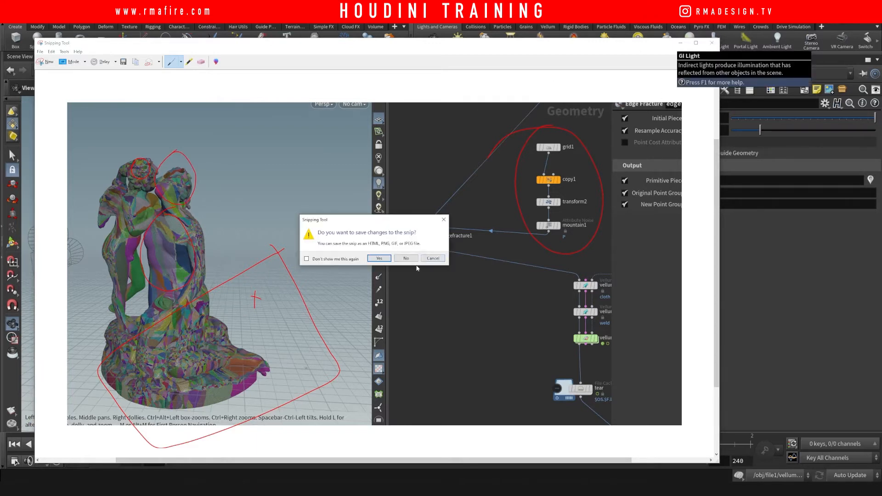
left_click(405, 258)
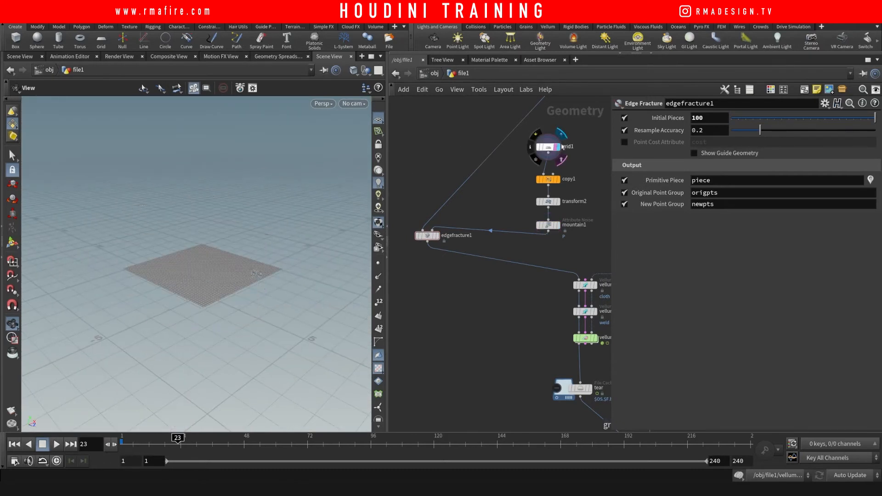
Raise grid1's Rows from 50 to 60, with Columns following, and check copy1.
left_click(546, 146)
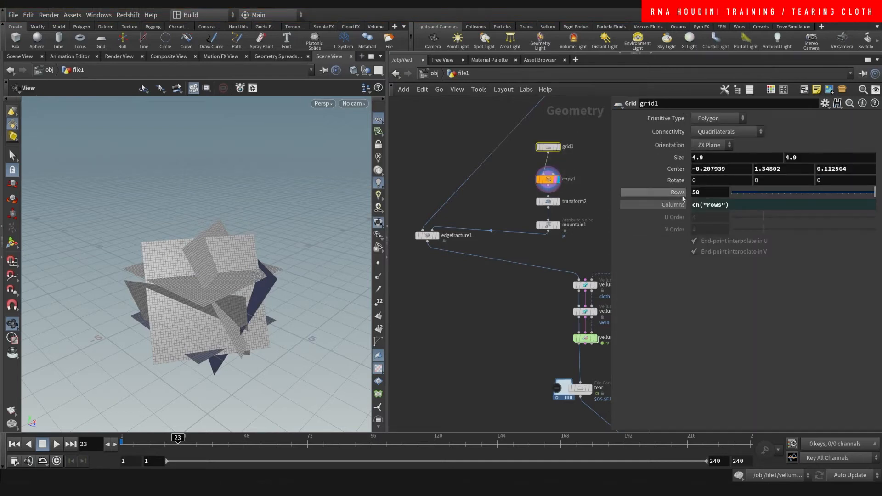
type("50")
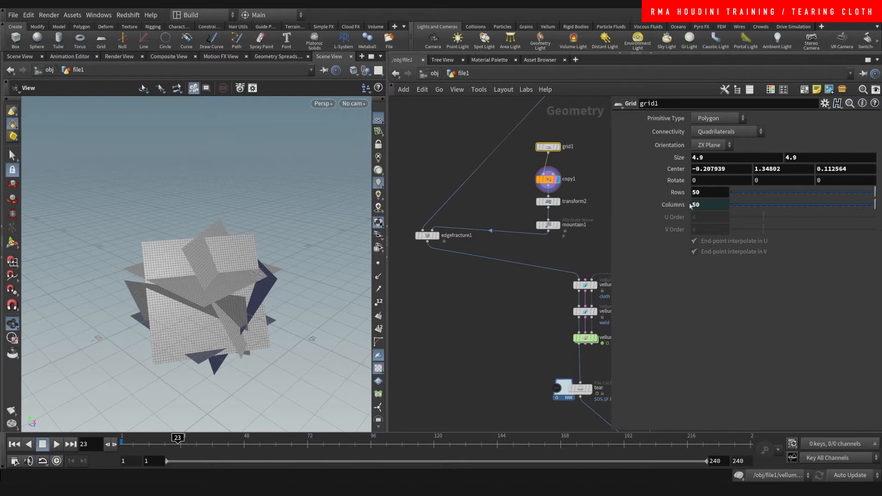
triple_click(710, 192)
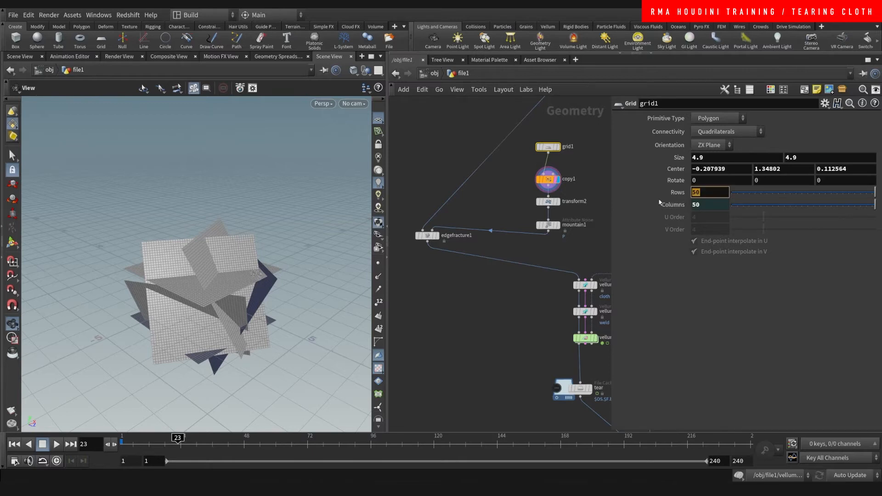
type("60")
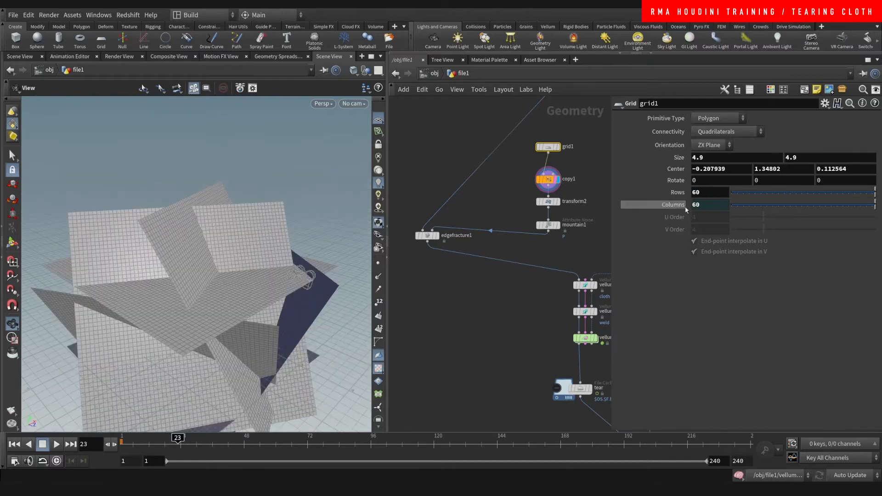
left_click(549, 147)
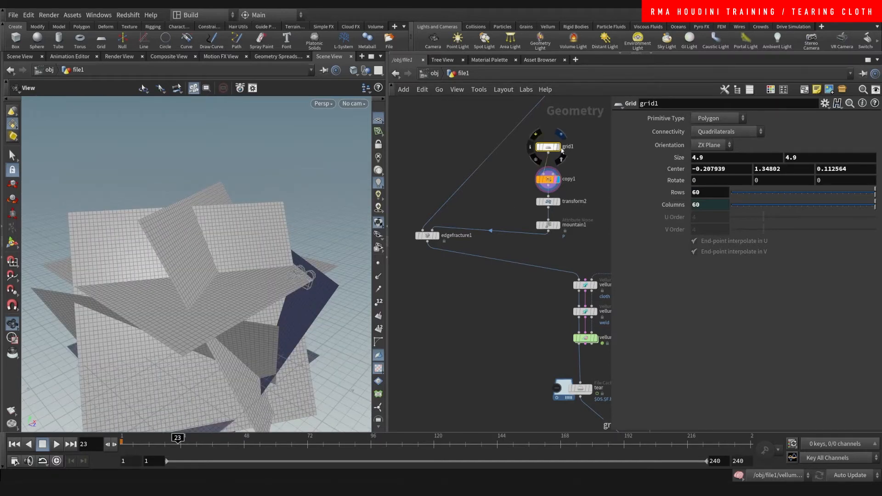
left_click(546, 146)
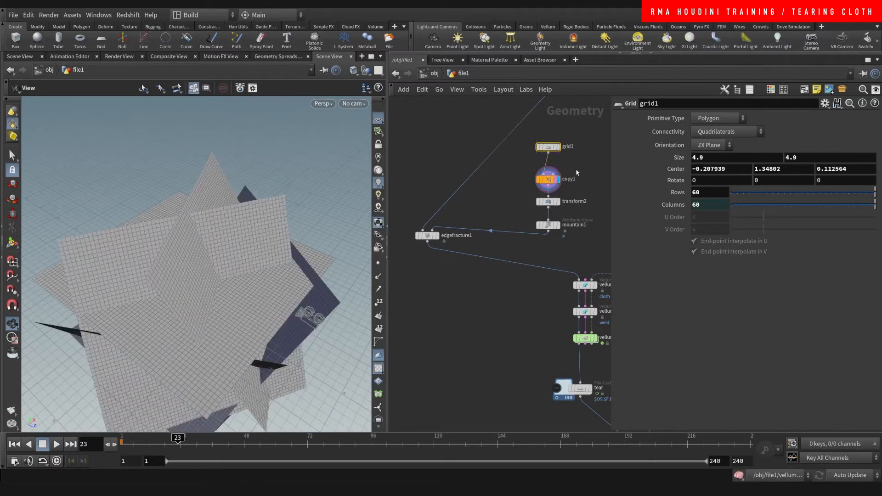
left_click(546, 178)
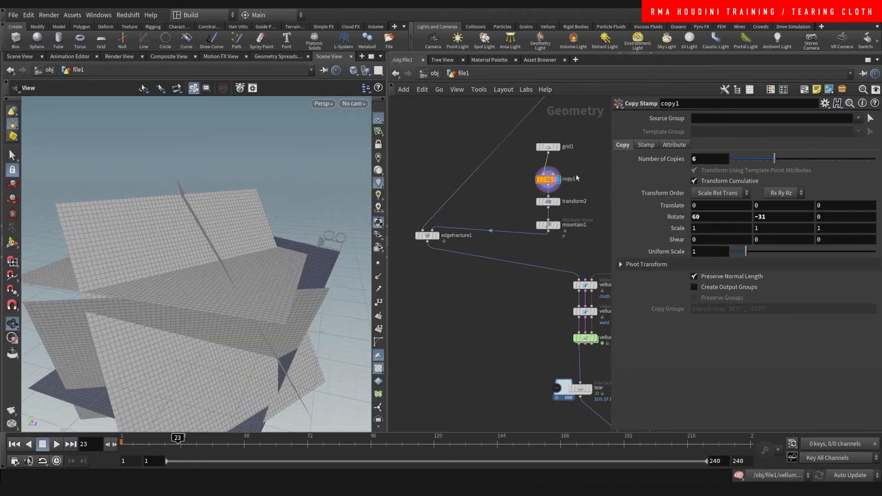
Change copy1's Rotate Y from -31 to -23 and recook the statue's edge fracture.
triple_click(709, 159)
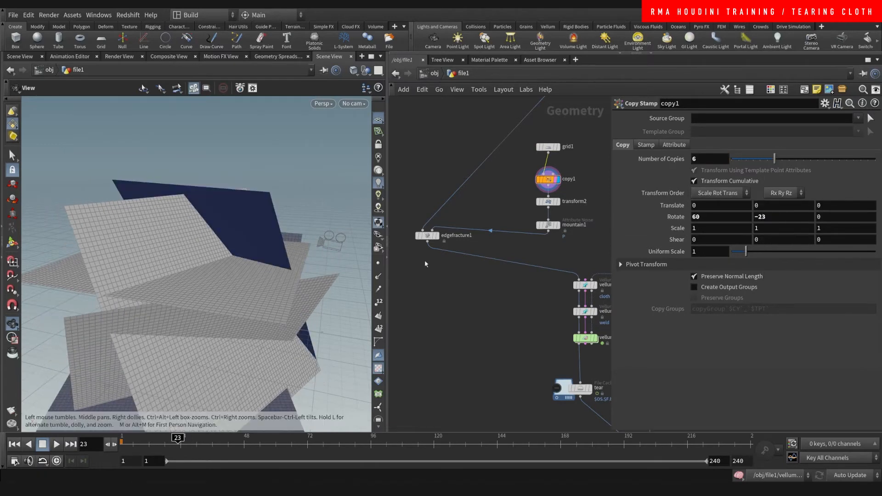
left_click(563, 201)
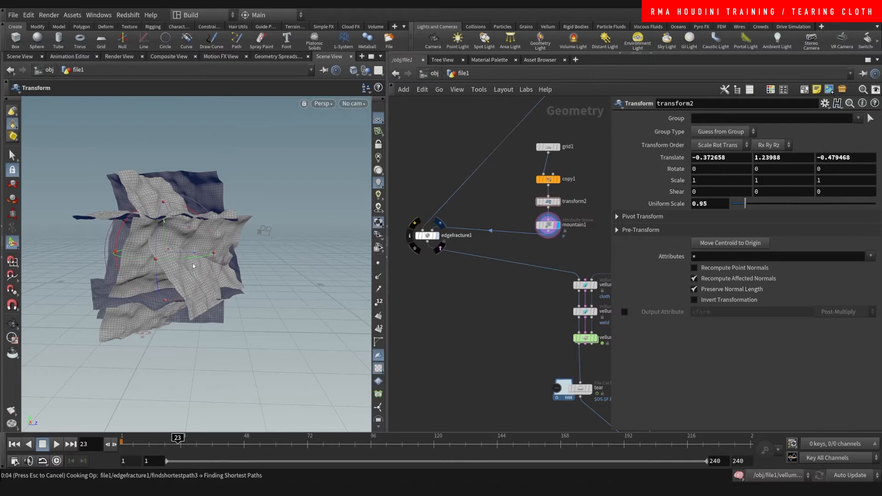
mouse_move(183, 249)
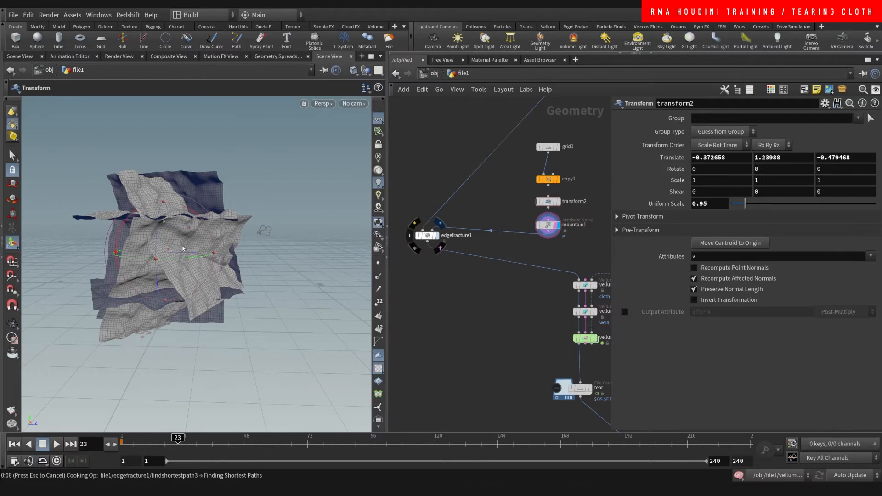
mouse_move(224, 336)
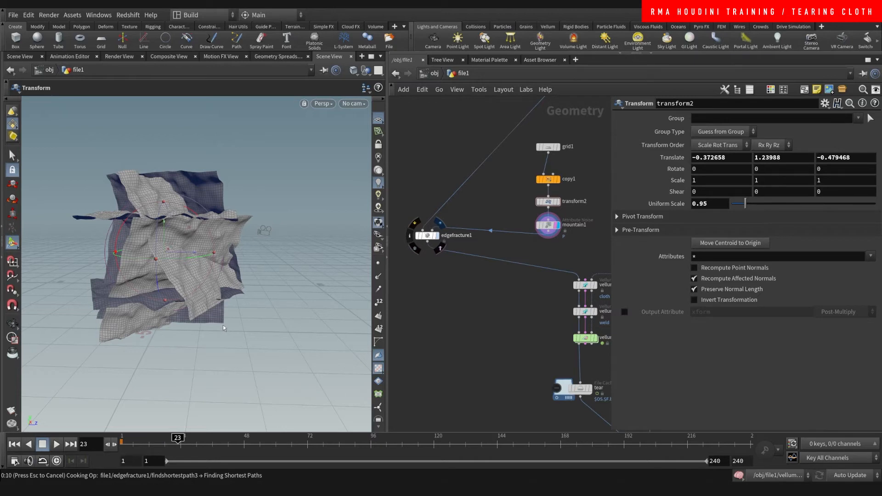
left_click(426, 236)
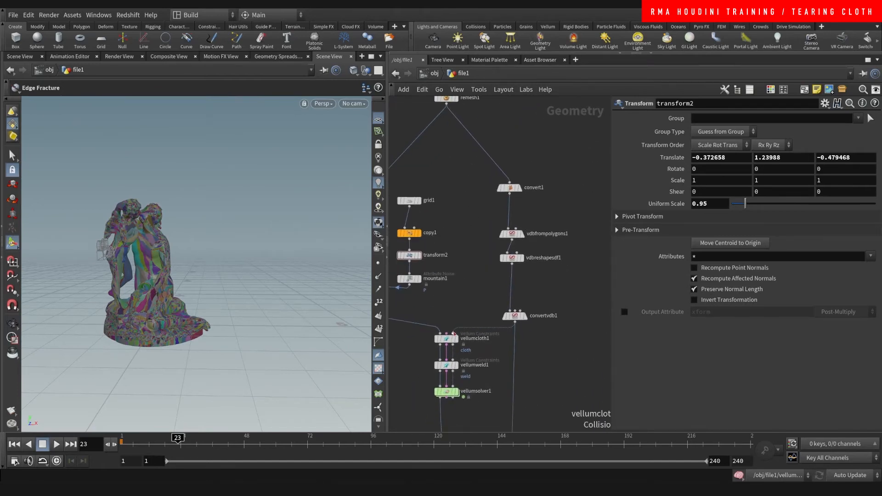
Review vdbfrompolygons1 and vdbreshapesdf1, then display convertvdb1's polygon statue.
left_click(509, 187)
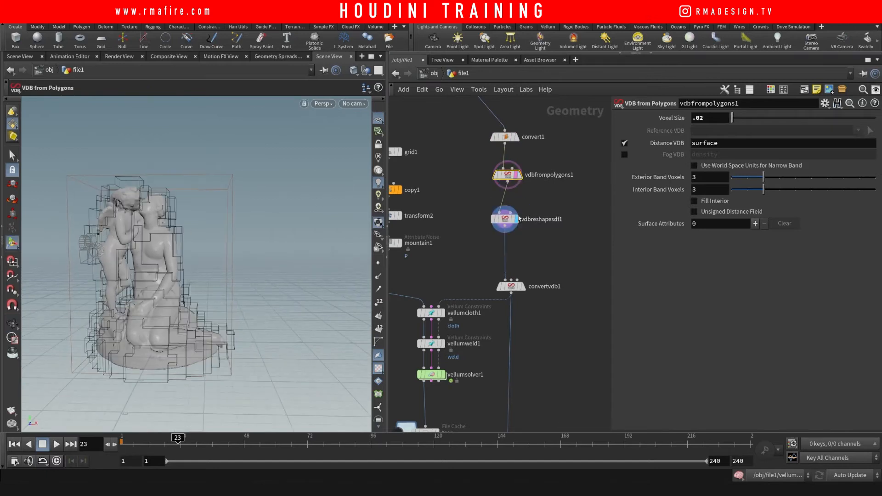
left_click(504, 219)
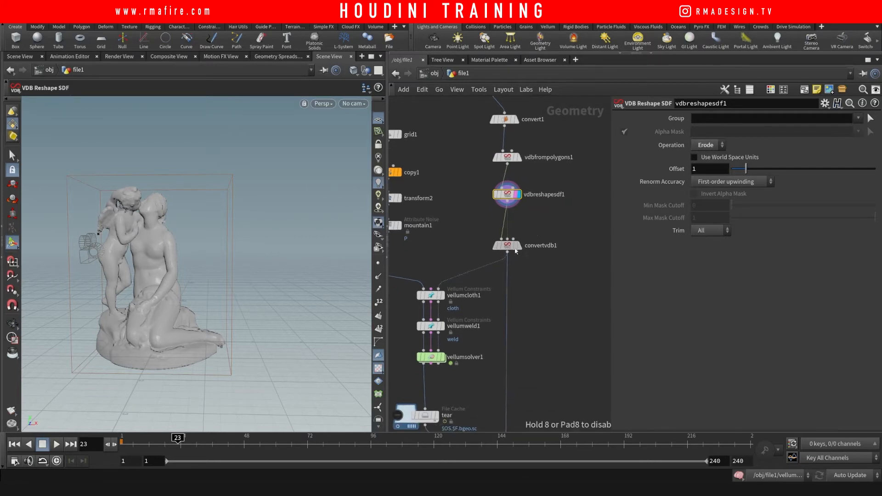
left_click(506, 244)
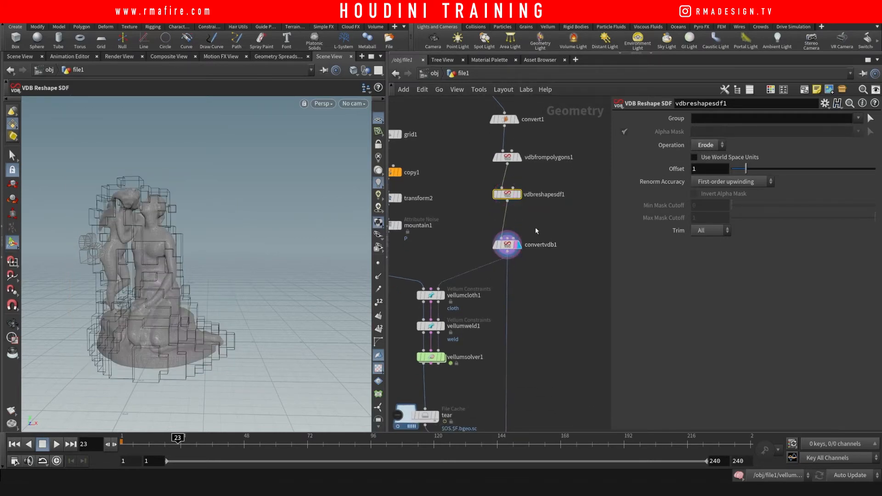
left_click(507, 244)
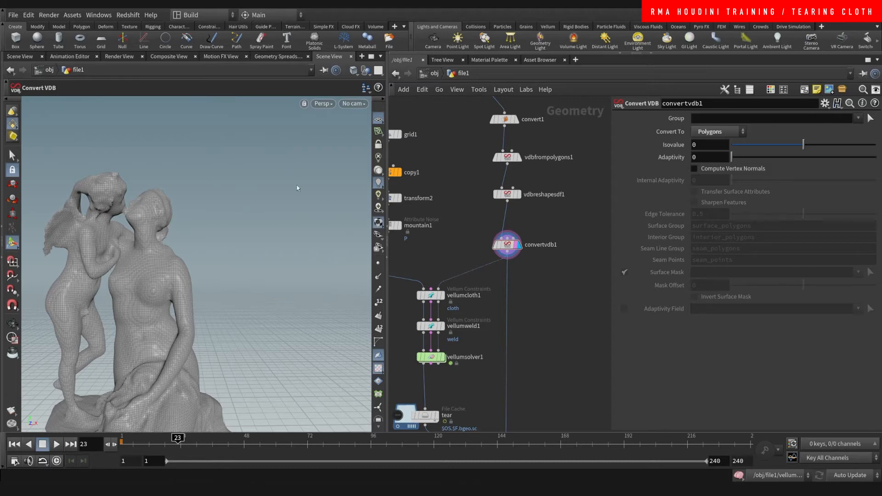
mouse_move(23, 117)
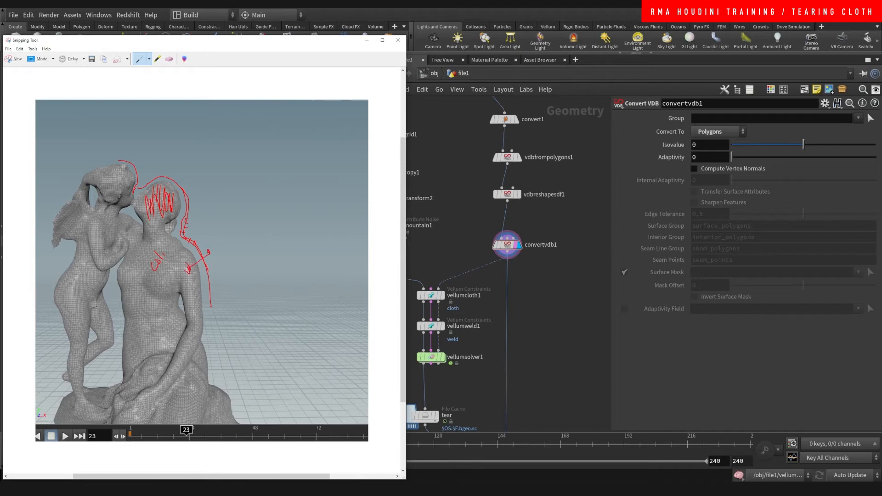
left_click(398, 40)
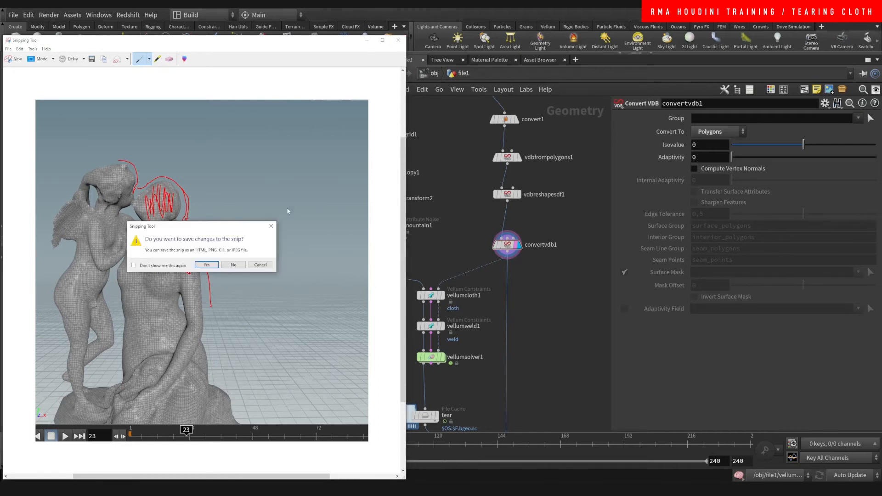
left_click(233, 265)
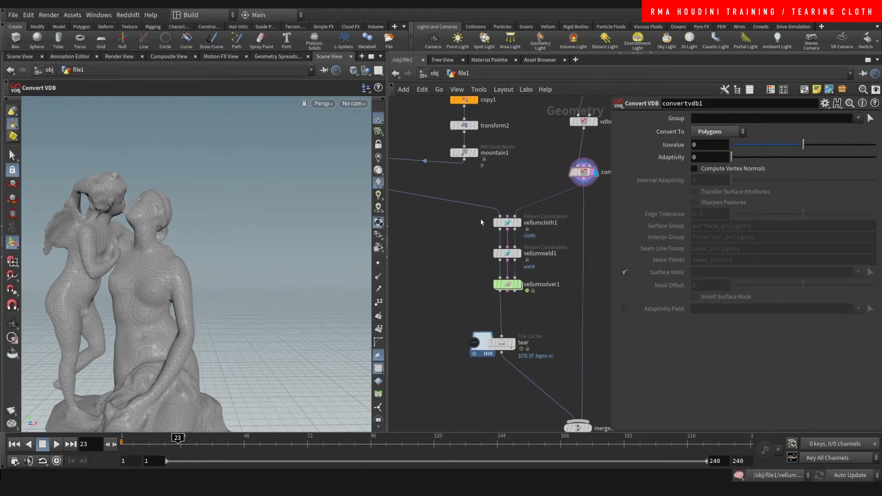
Add edgefracture2 beside edgefracture1 with 10 initial pieces and 0.2 resample accuracy.
left_click(505, 222)
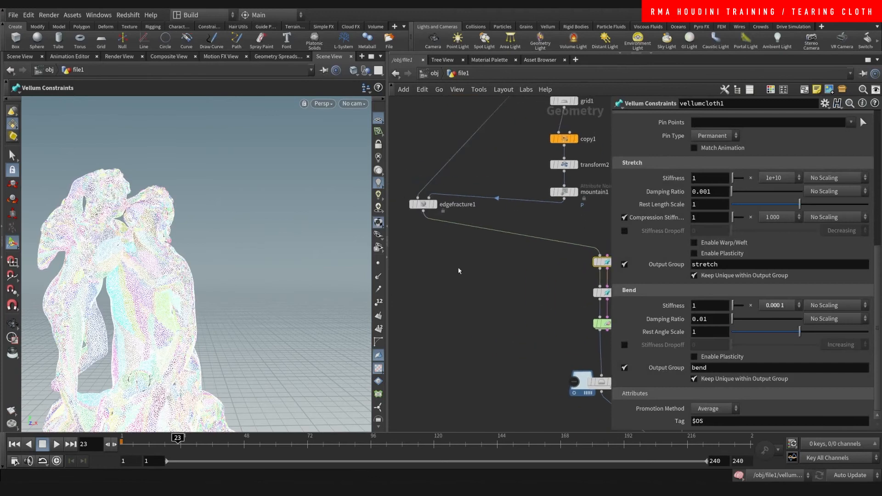
left_click(423, 204)
type("edg")
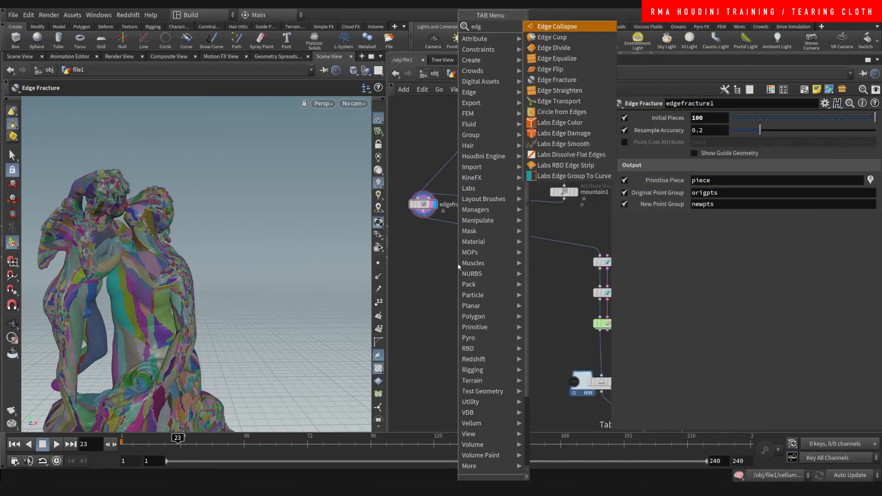
left_click(556, 80)
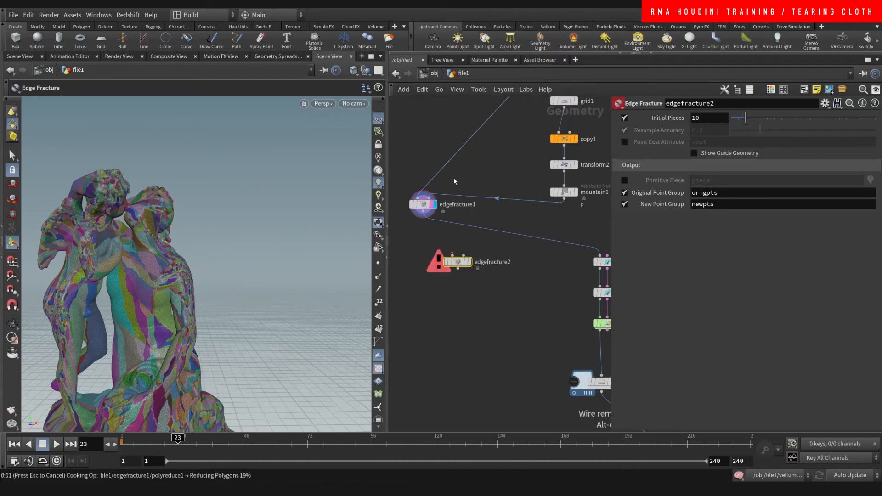
mouse_move(461, 186)
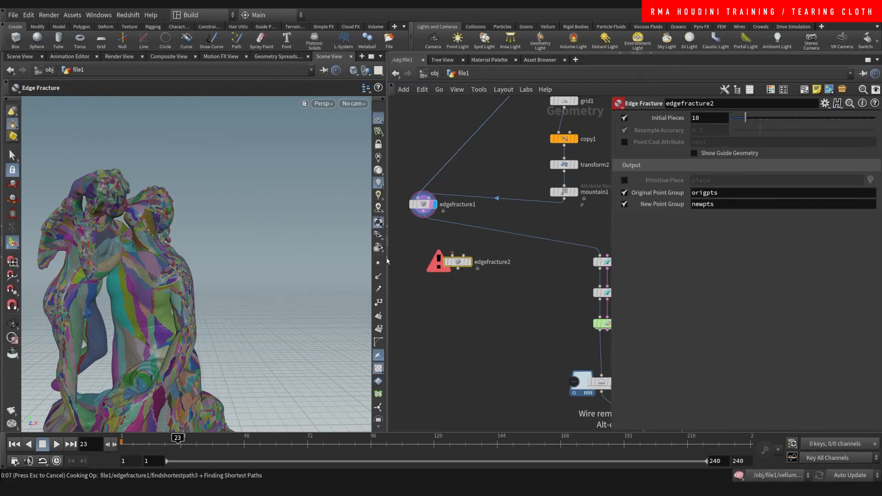
mouse_move(475, 184)
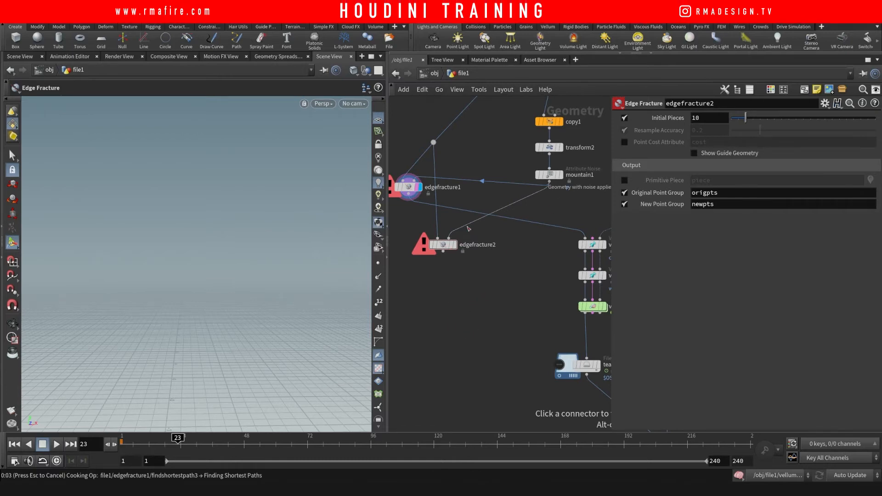
mouse_move(468, 228)
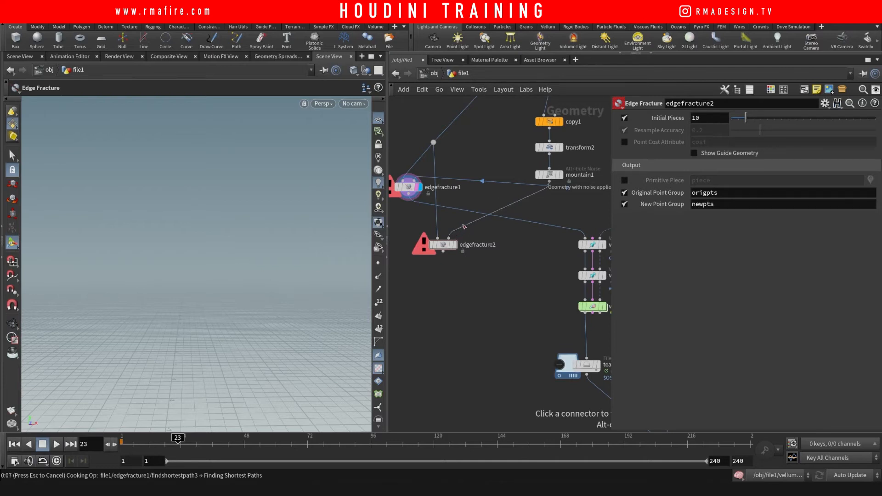
mouse_move(470, 308)
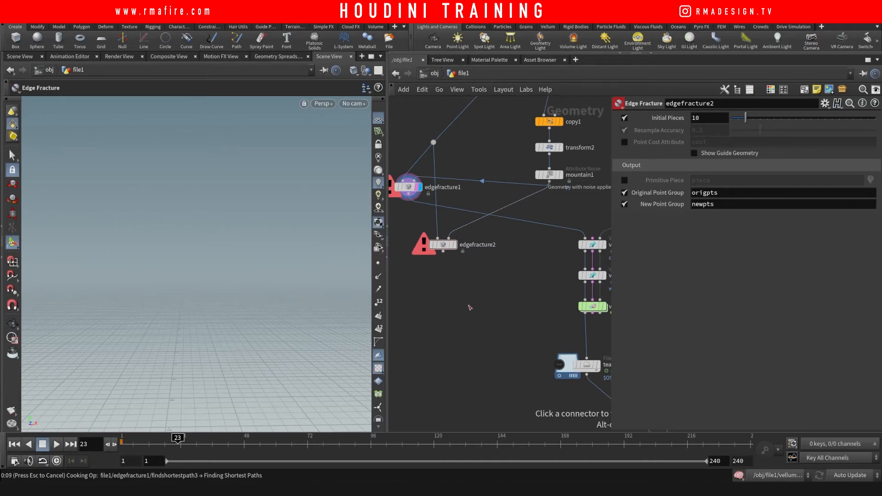
mouse_move(459, 256)
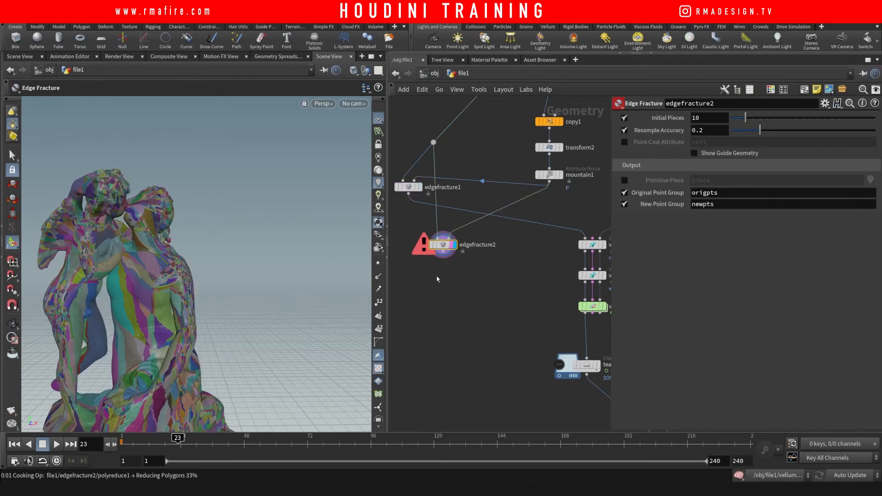
mouse_move(462, 266)
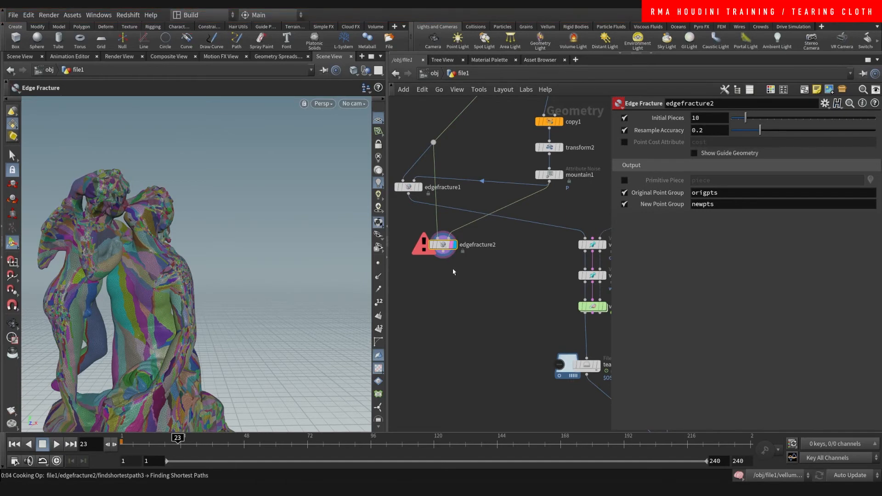
mouse_move(442, 275)
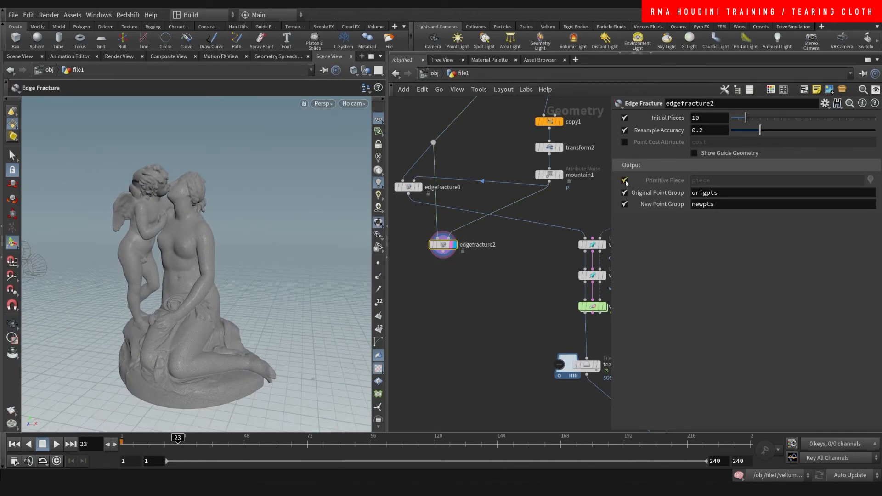
Enable Primitive Piece output on the edge fracture and view vellumcloth1's constraint settings.
left_click(625, 180)
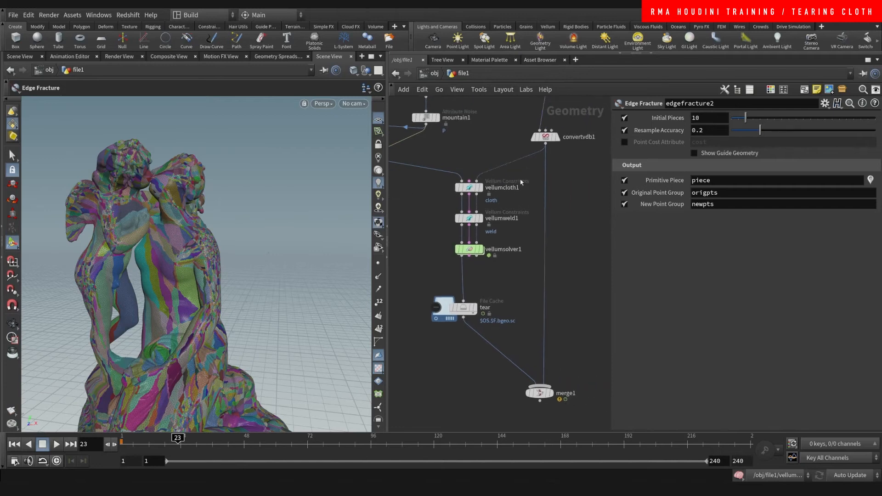
left_click(467, 187)
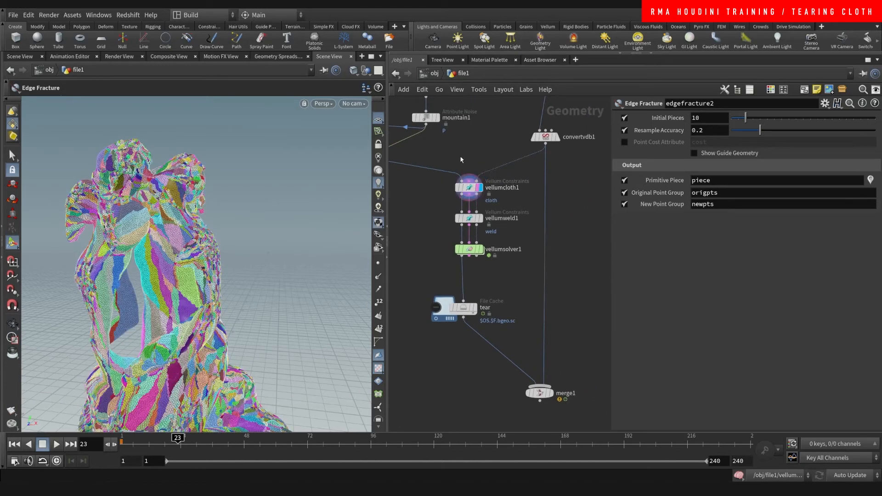
left_click(468, 187)
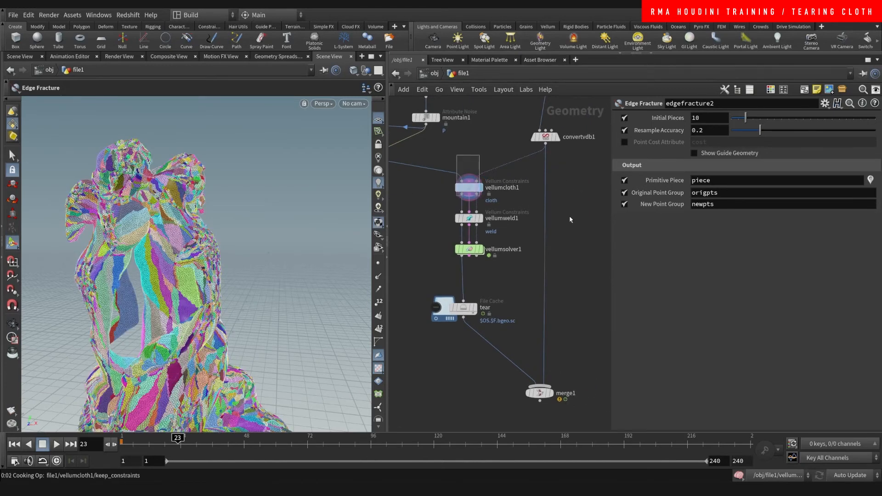
left_click(463, 148)
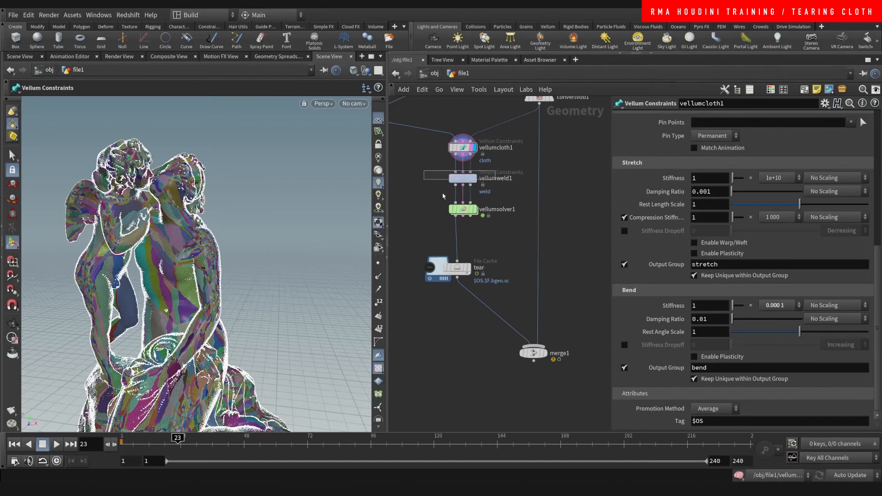
Display vellumweld1's constraints and keep Stretch Stress breaking at a 0.001 threshold.
left_click(462, 179)
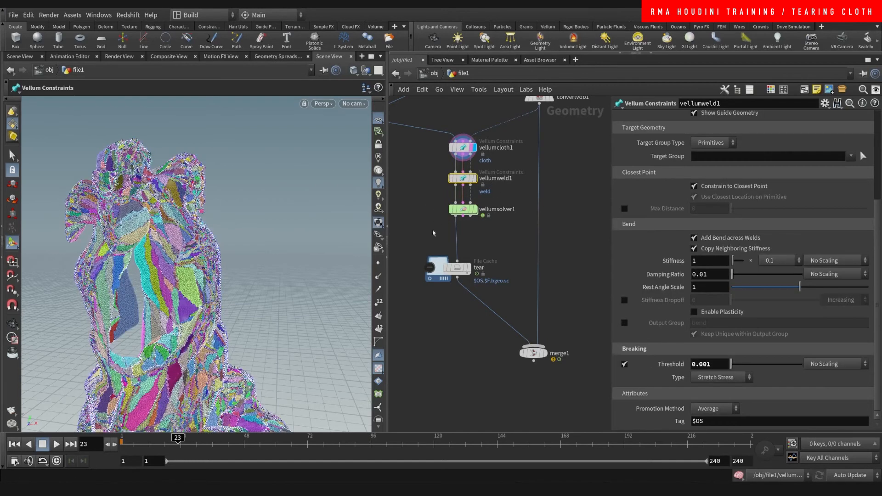
left_click(463, 178)
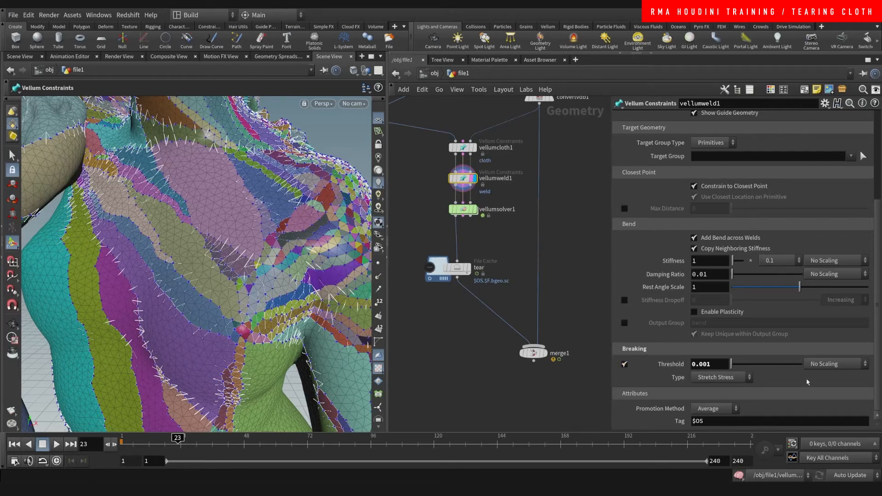
left_click(721, 377)
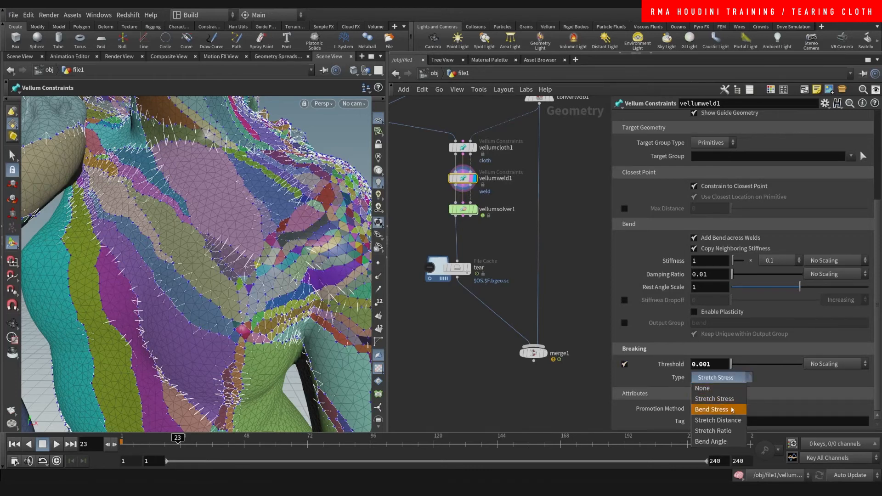
mouse_move(727, 430)
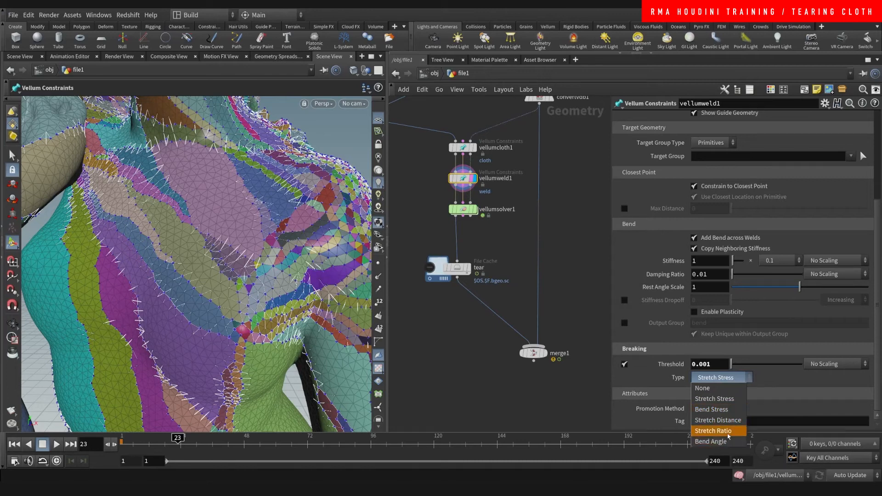
mouse_move(715, 376)
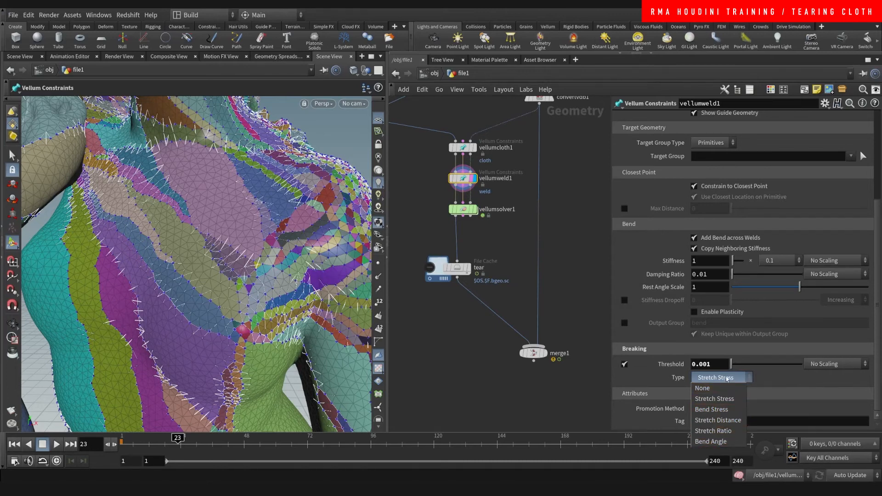
mouse_move(713, 431)
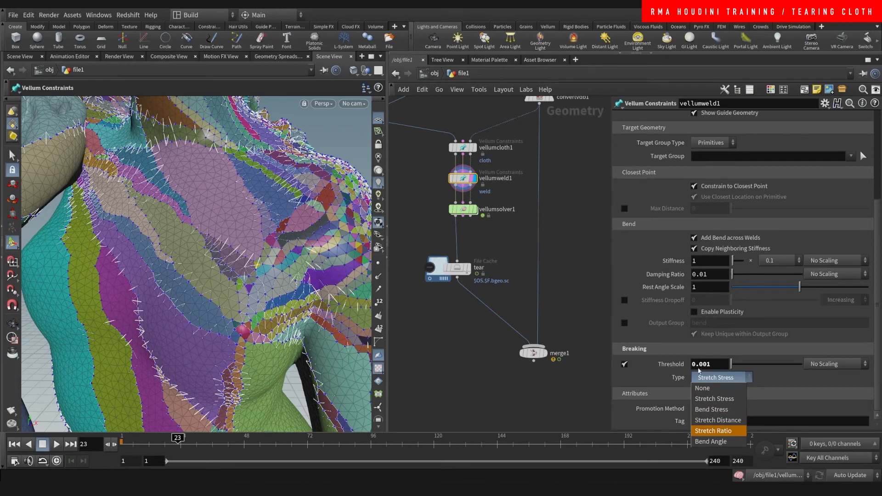
left_click(715, 398)
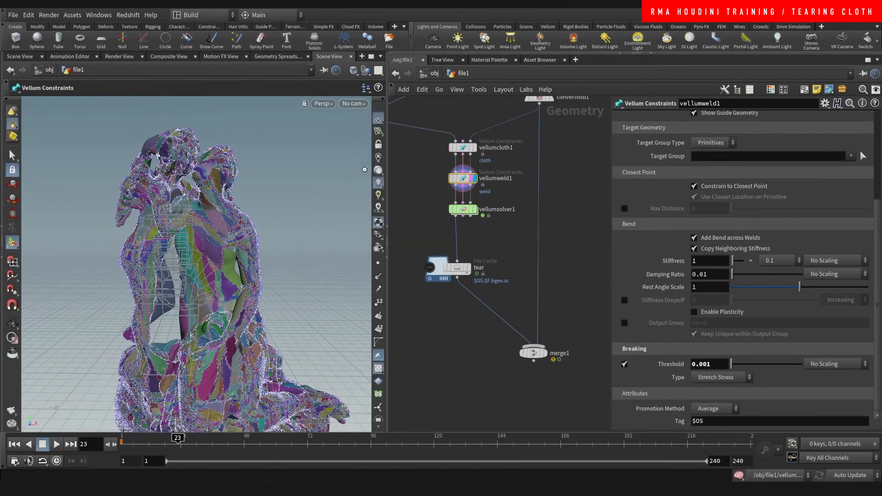
Preview the tear cache, set weld Breaking Threshold to 0.01, and view solver forces.
left_click(353, 103)
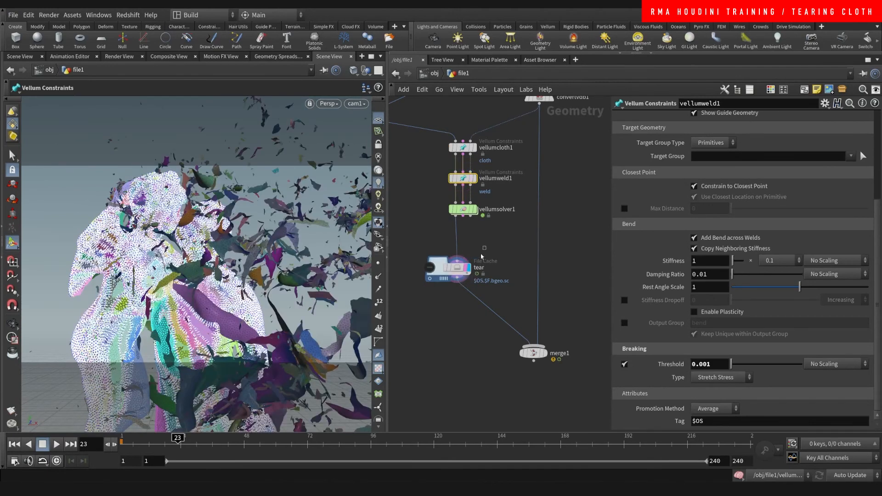
left_click(447, 268)
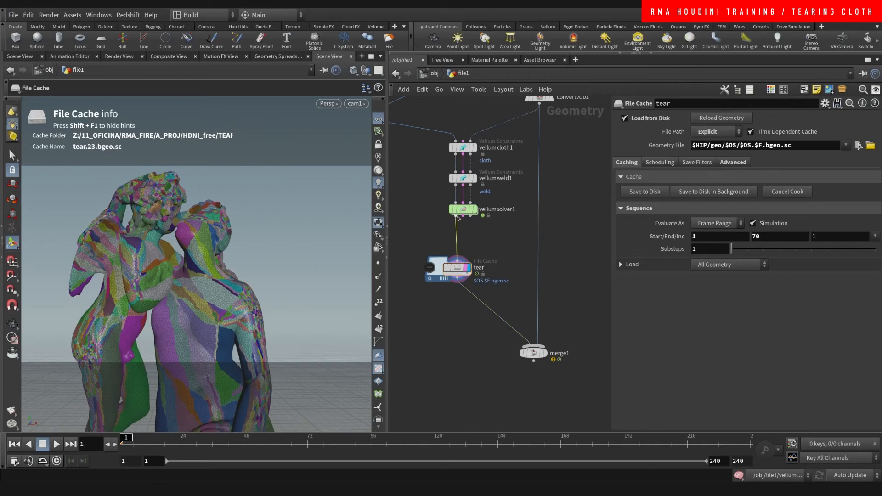
left_click(462, 178)
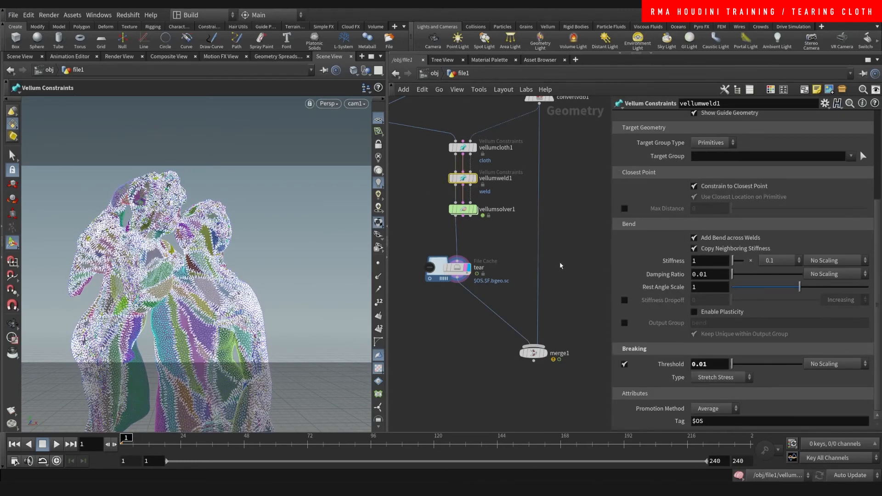
left_click(463, 209)
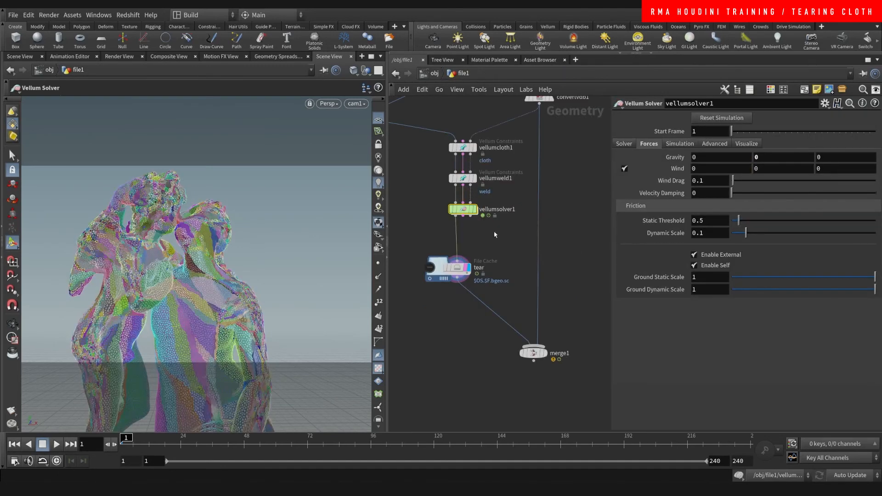
Replay the tear, then add a POP Force with noise amplitude 6.35 and turbulence 3.
left_click(679, 143)
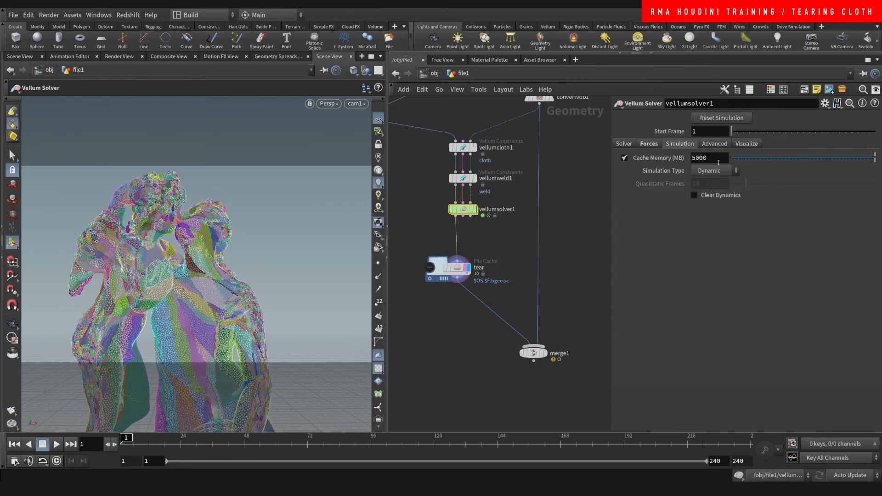
left_click(648, 144)
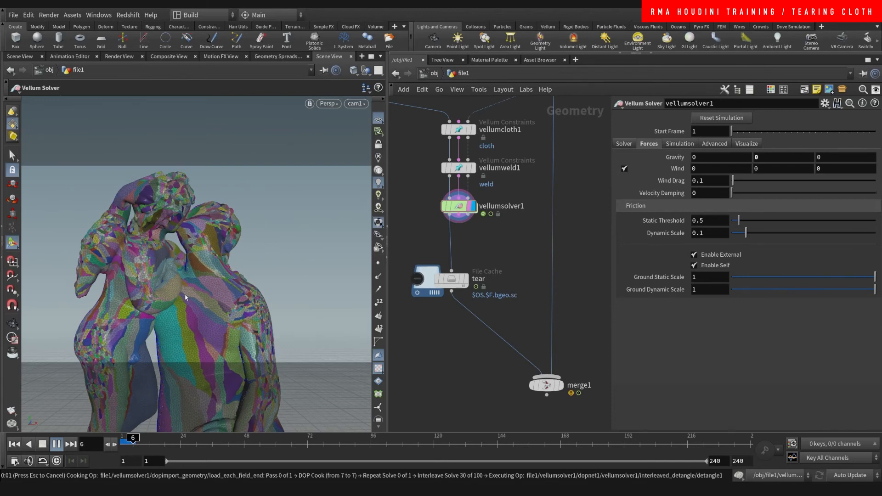
mouse_move(243, 270)
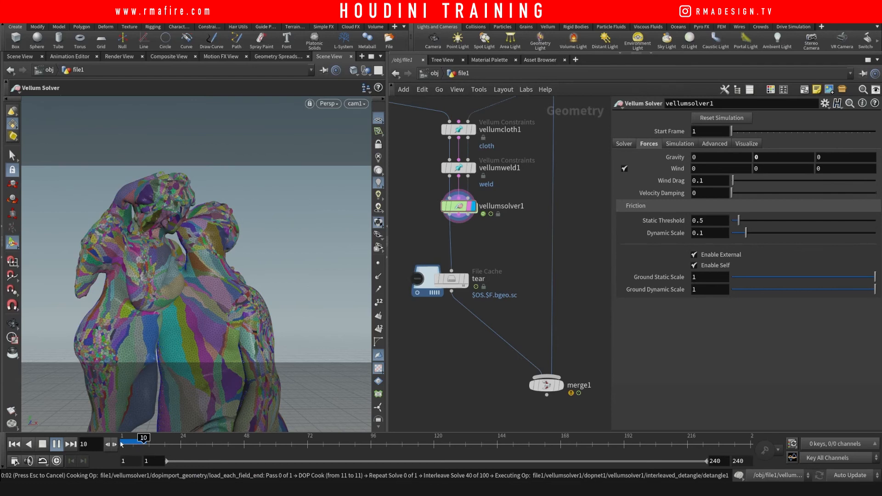
left_click(56, 444)
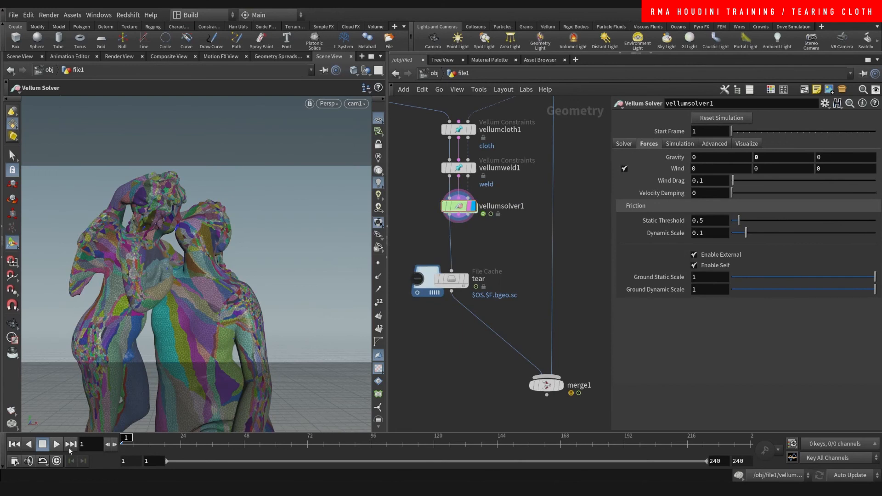
left_click(56, 444)
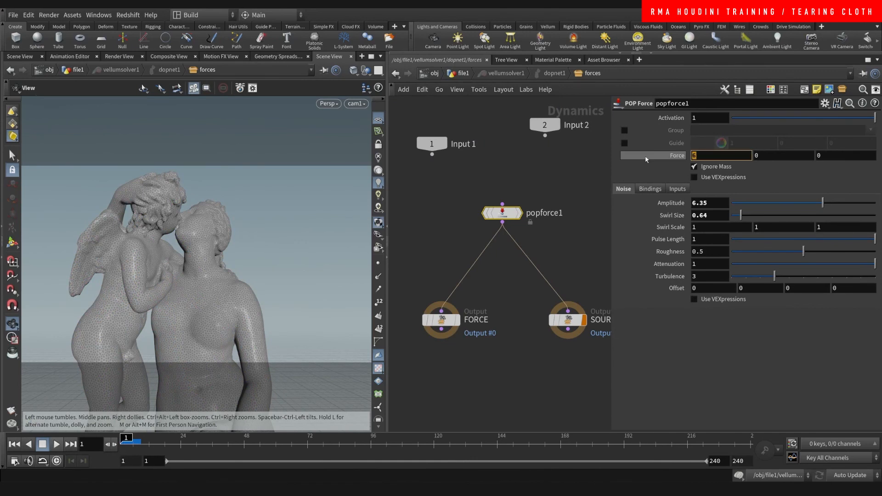
Set the POP Force X value to 30 and replay the tearing simulation from /obj/file1.
type("30")
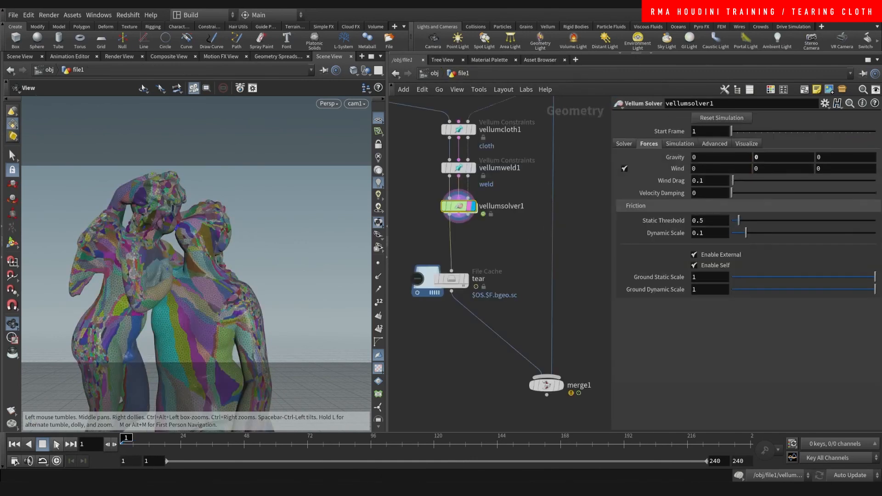
left_click(56, 445)
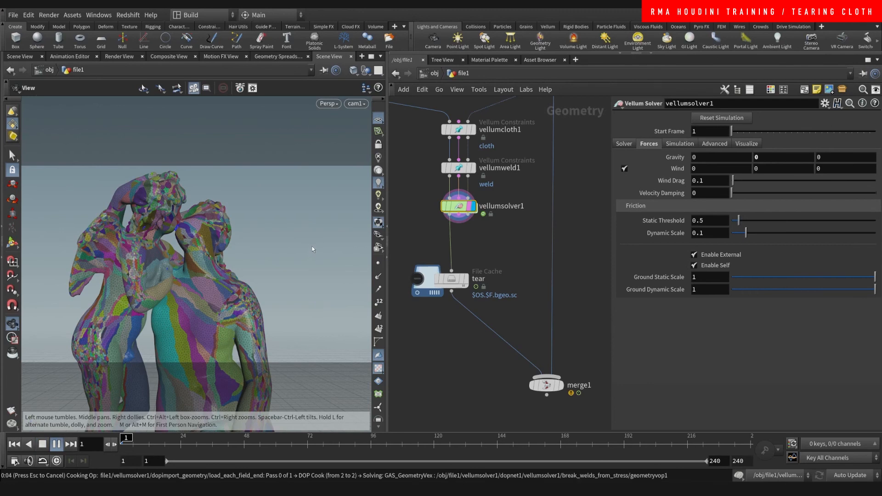
left_click(71, 444)
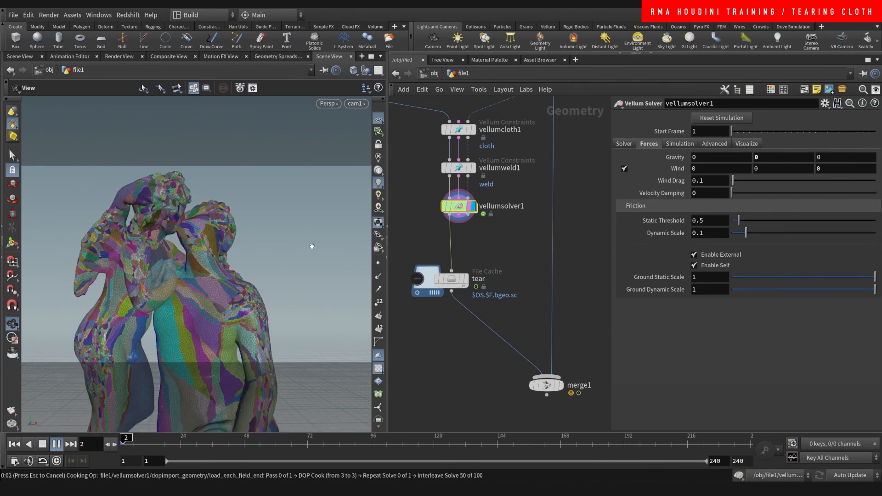